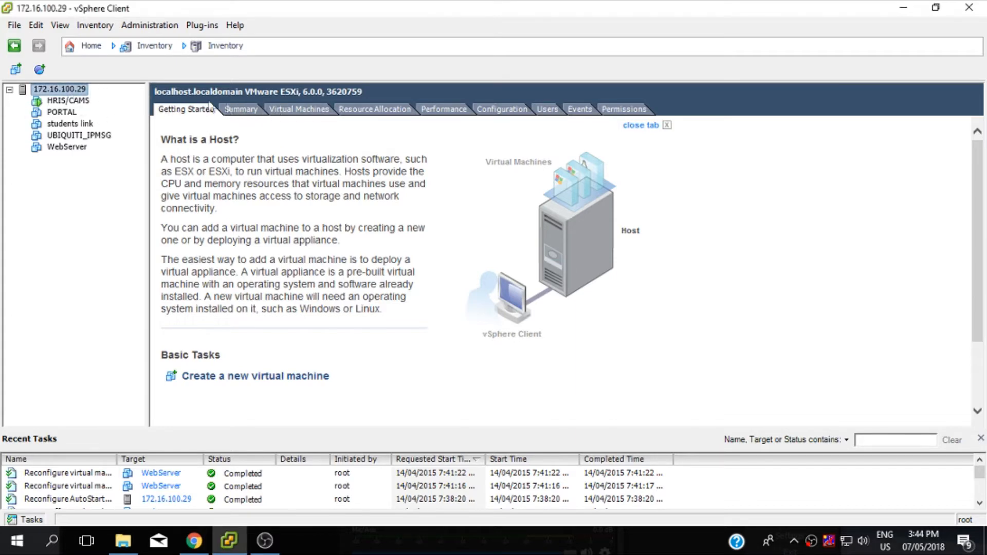
# Step: Show the ESXi host's Summary page with the Resources section listing DATASTORE under Storage
pyautogui.click(240, 109)
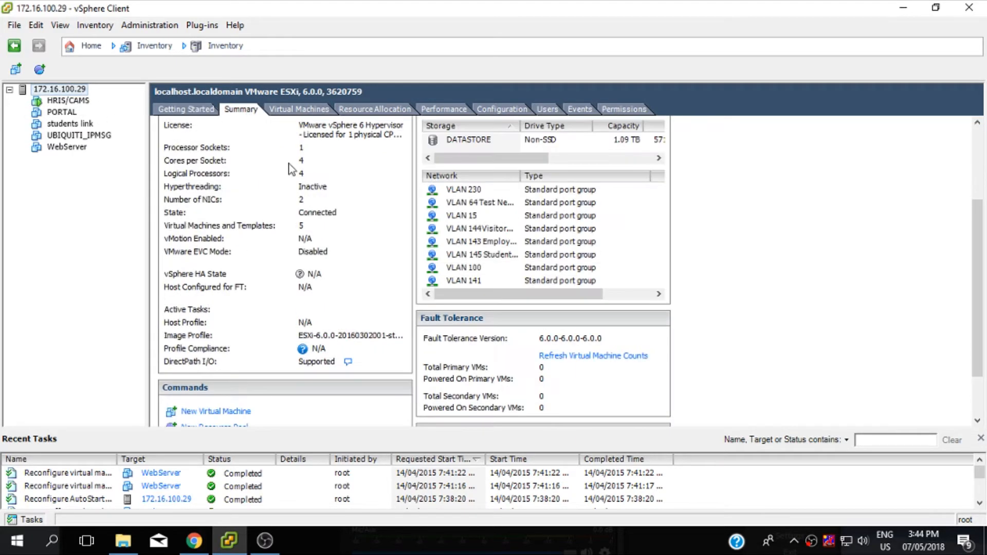
pyautogui.scroll(-3)
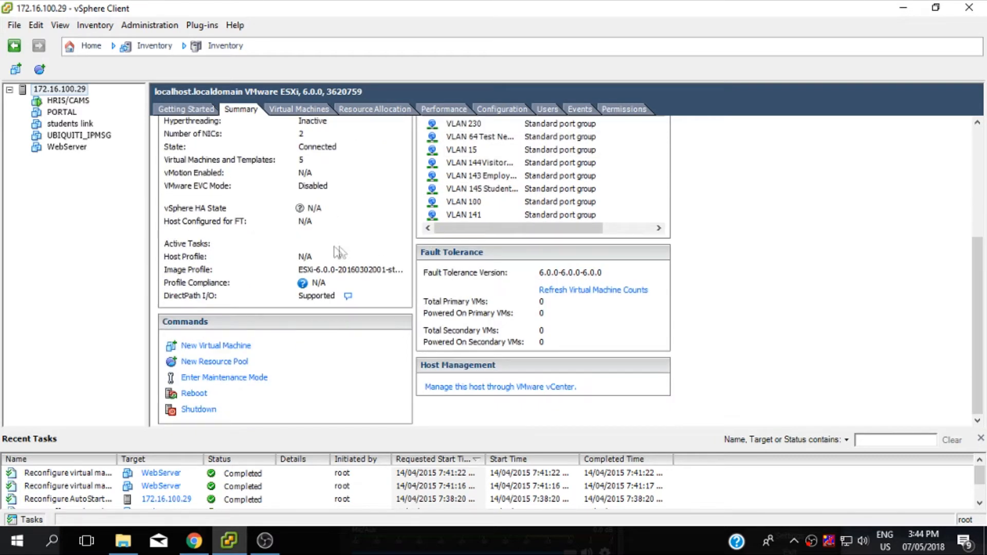
pyautogui.scroll(3)
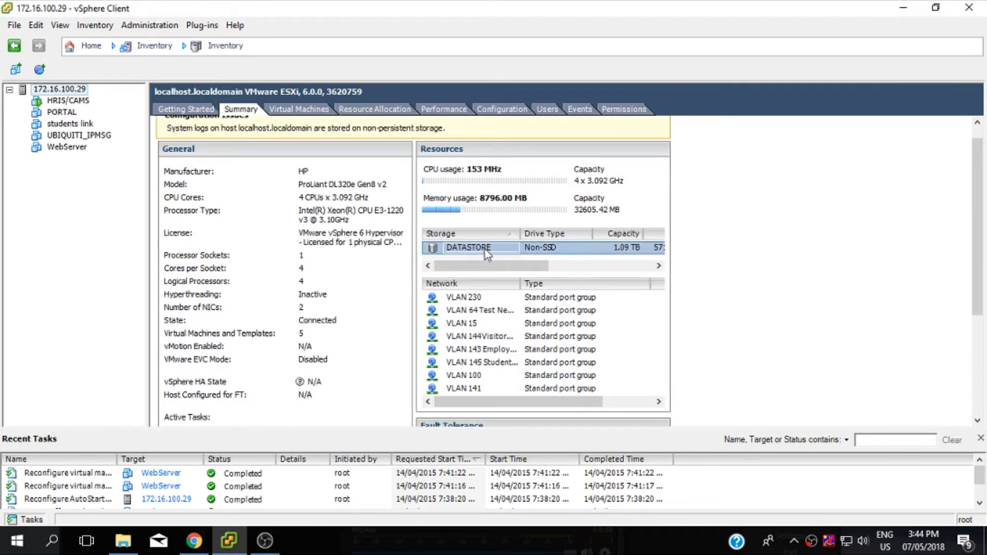
# Step: Browse DATASTORE and list the files in the students link folder
pyautogui.doubleClick(469, 248)
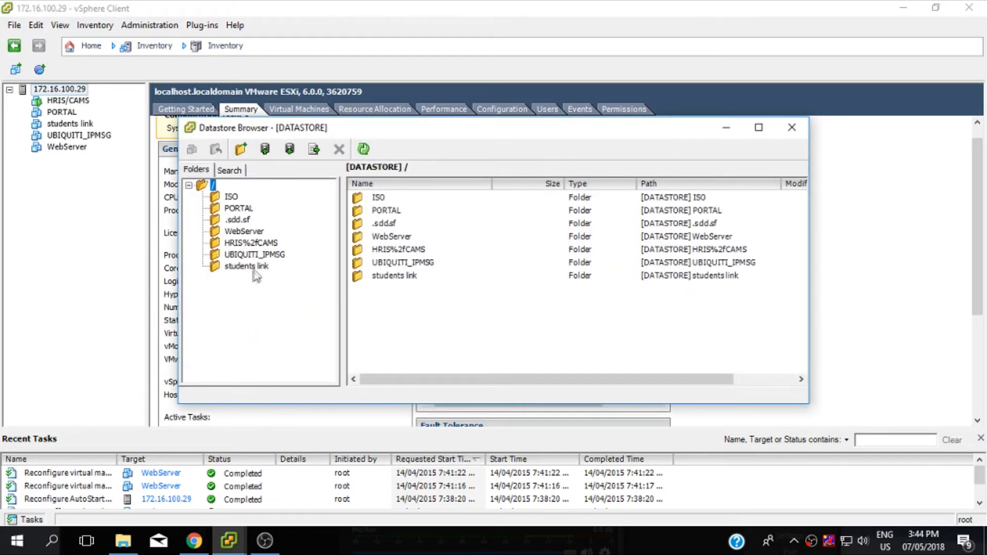
pyautogui.click(246, 265)
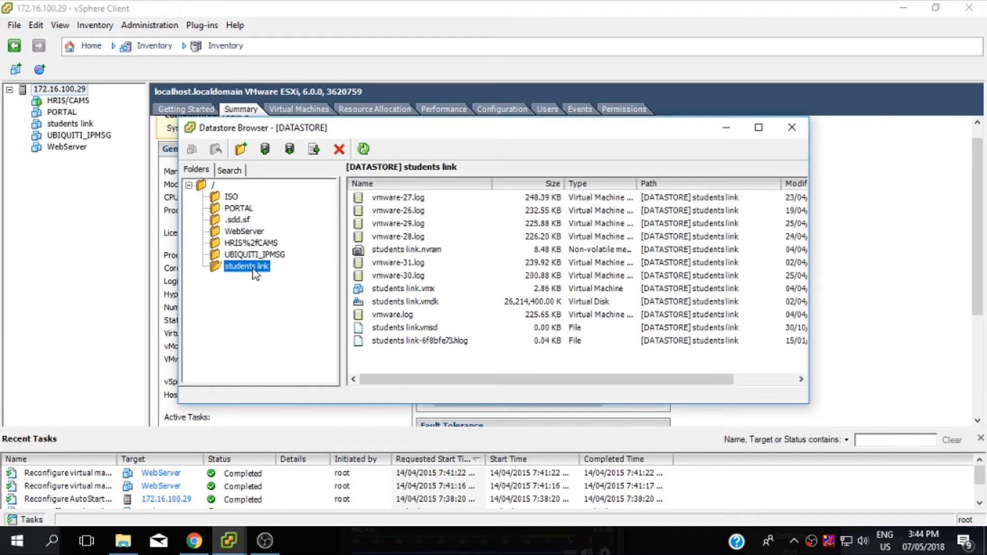
pyautogui.moveTo(289, 149)
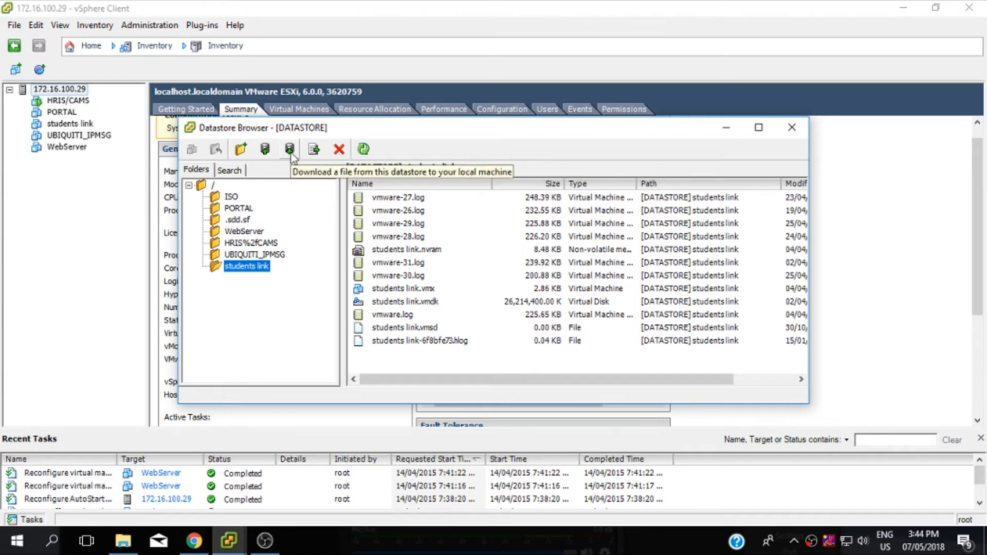
# Step: Download the students link files into a new local folder named 'vmware backup'
pyautogui.click(289, 150)
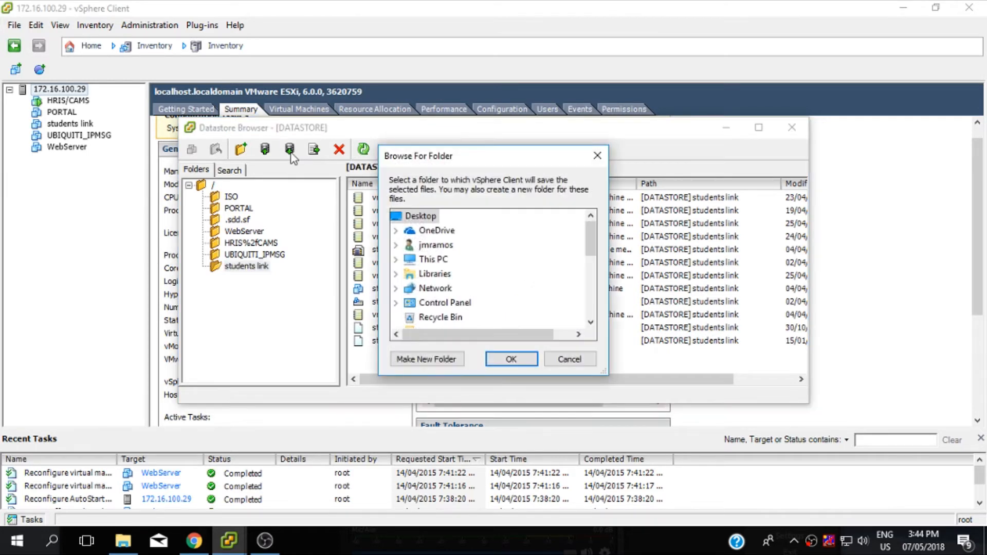
pyautogui.scroll(-3)
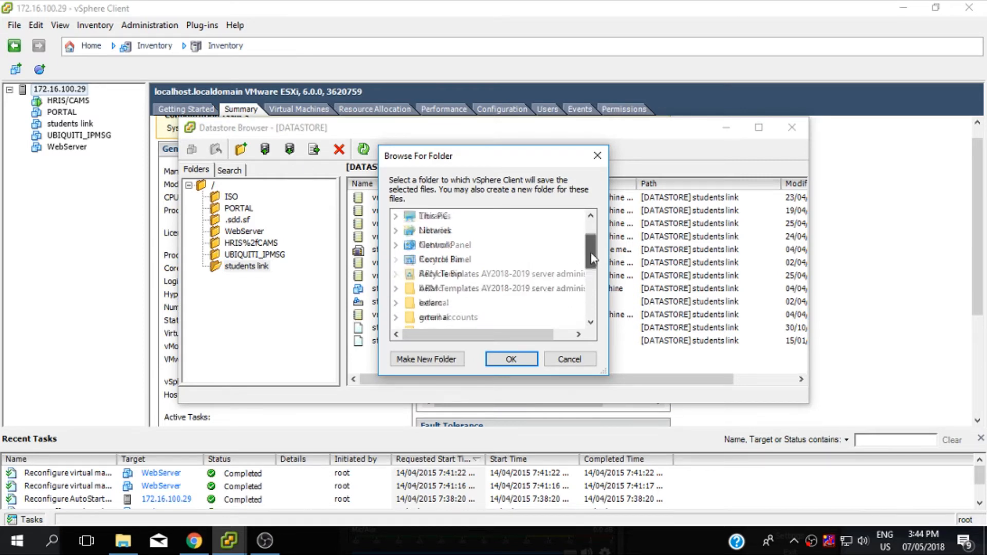
pyautogui.scroll(3)
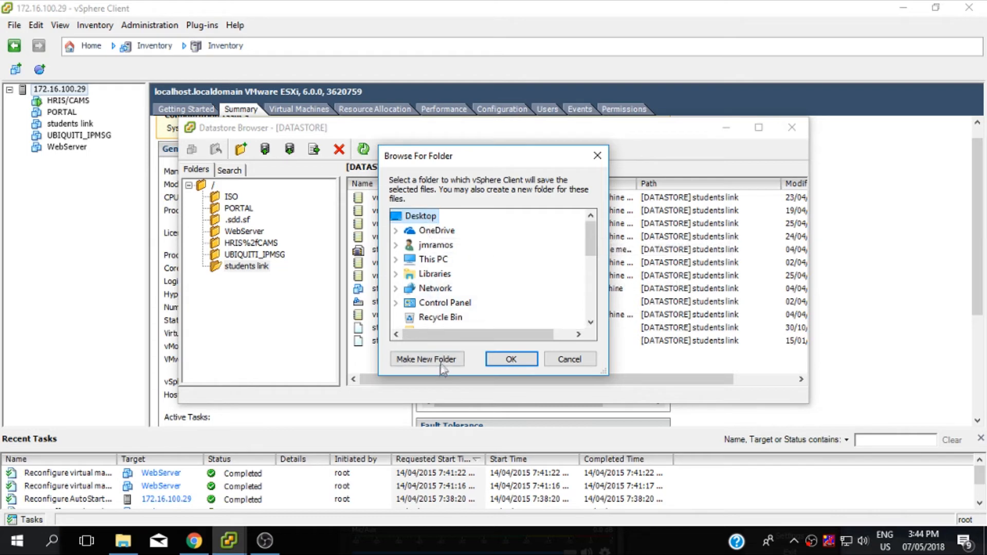
pyautogui.click(425, 359)
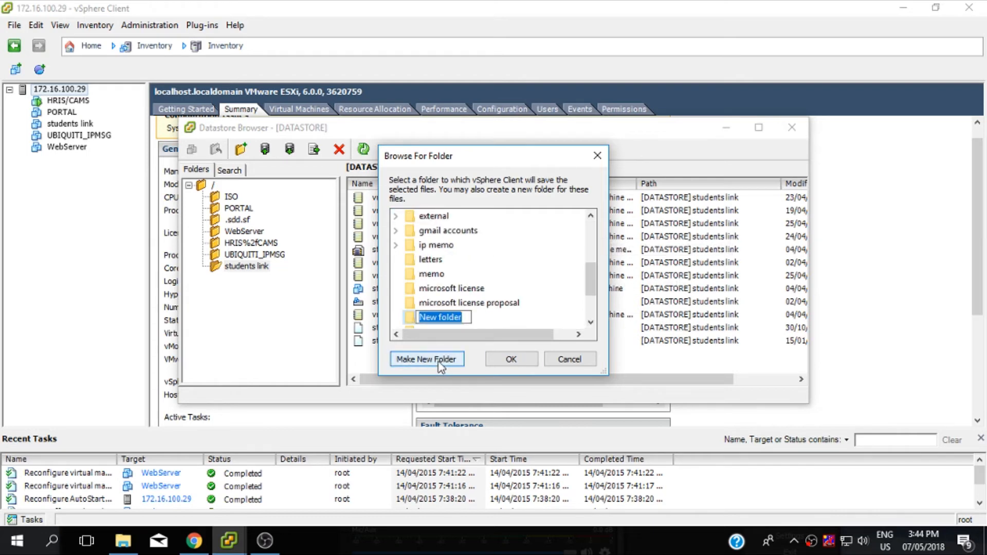
pyautogui.write('vmwarre backup')
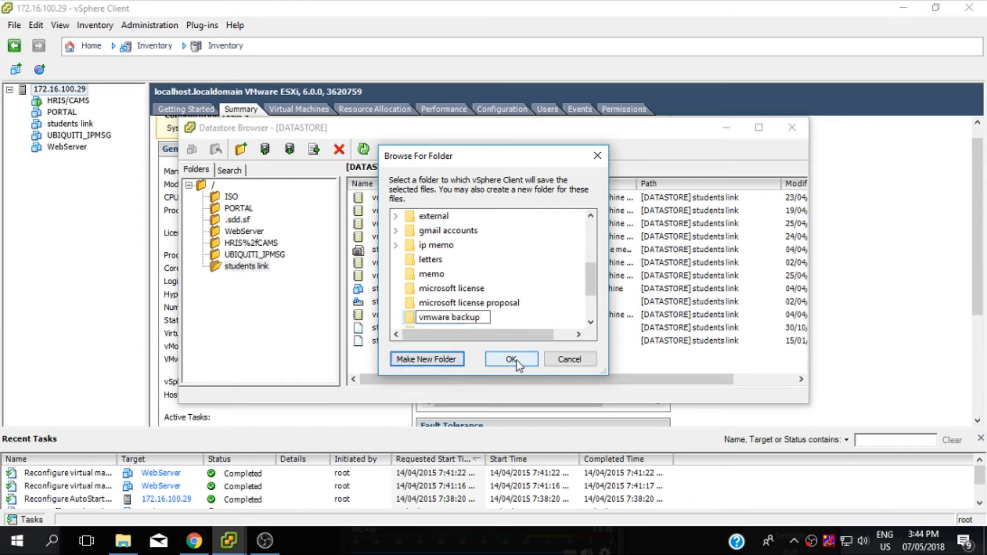
pyautogui.click(511, 358)
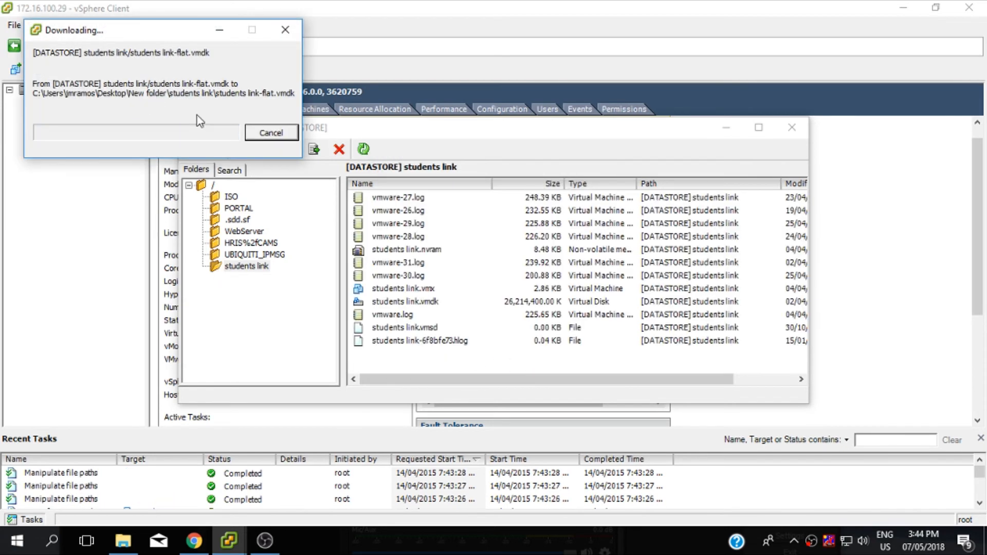
pyautogui.moveTo(324, 358)
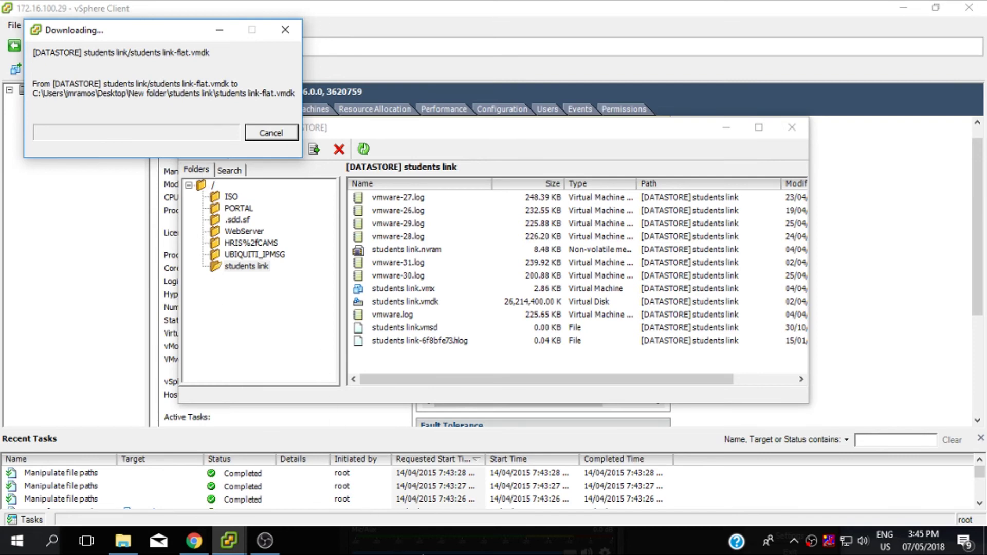
pyautogui.moveTo(146, 142)
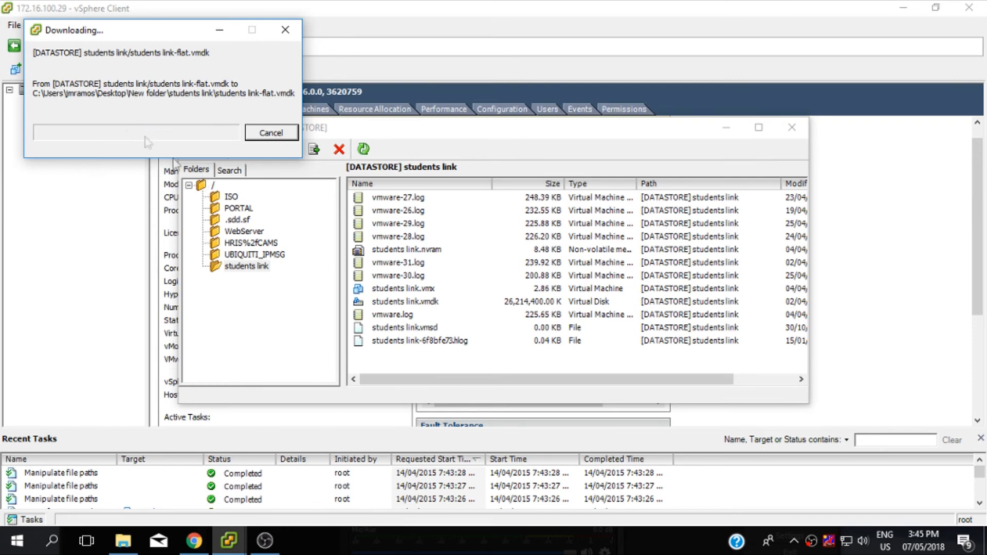